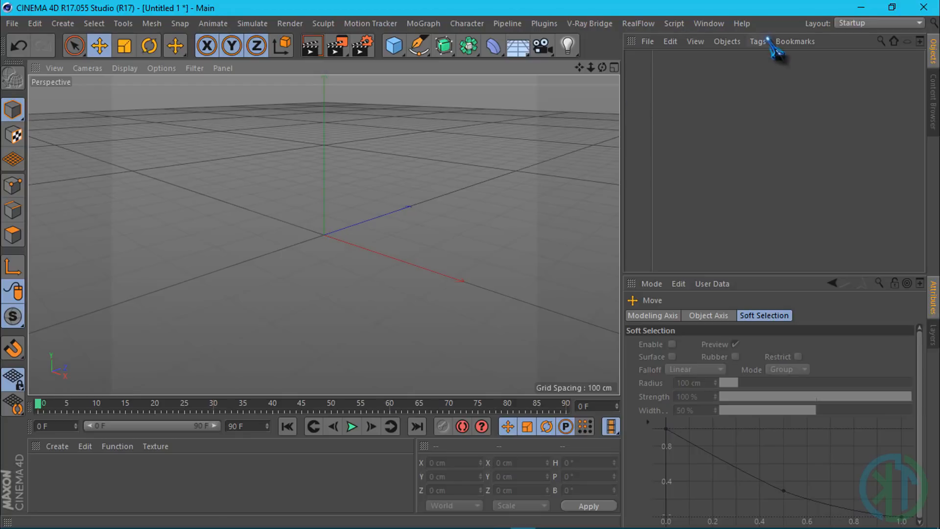
# - Try the Move, Scale and Rotate tools, then pick Move from the transform tool list
pyautogui.click(741, 24)
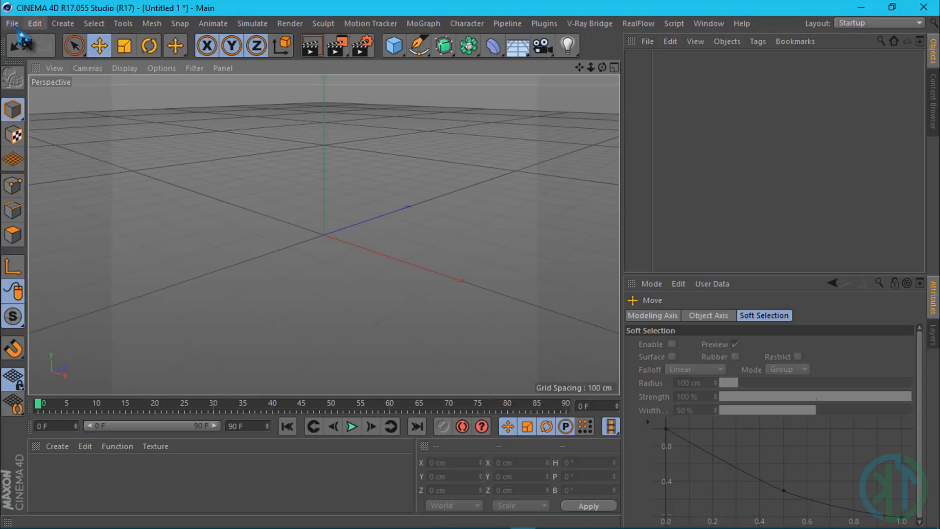
pyautogui.click(99, 45)
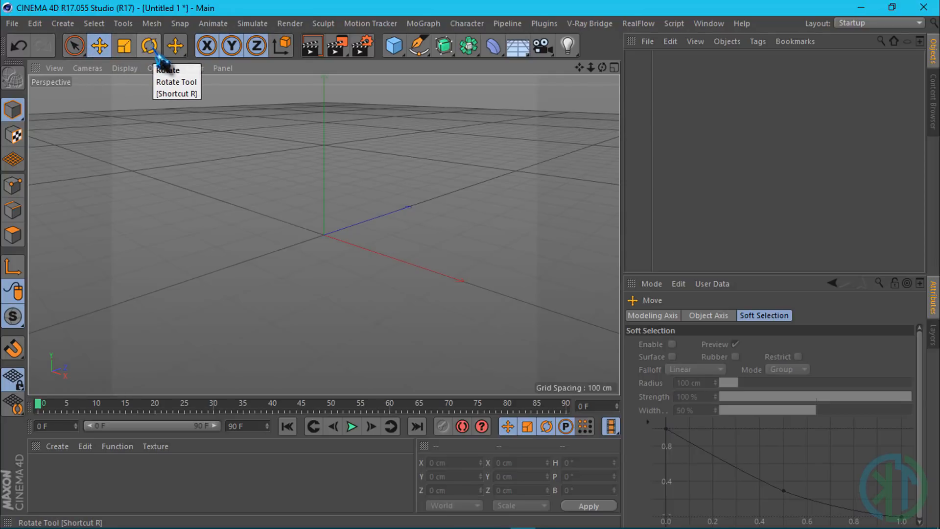
pyautogui.click(123, 45)
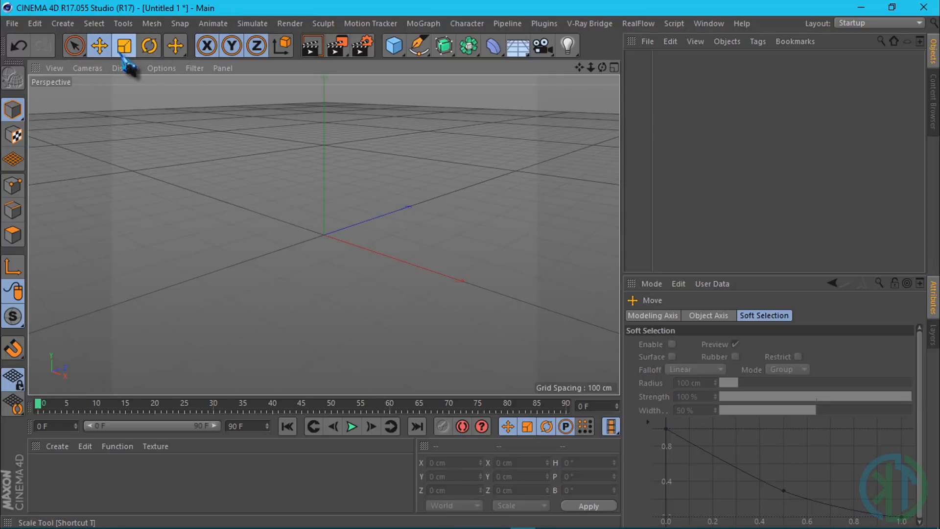
pyautogui.click(148, 45)
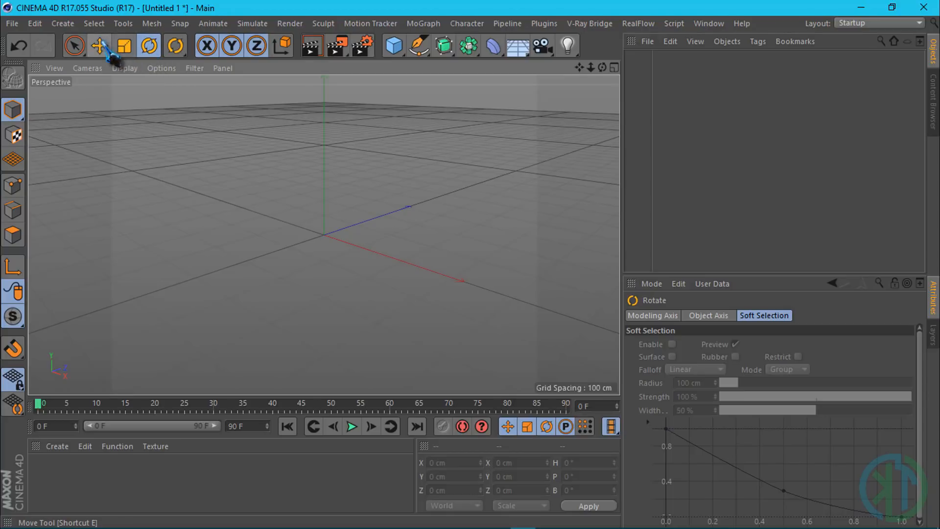
pyautogui.click(99, 45)
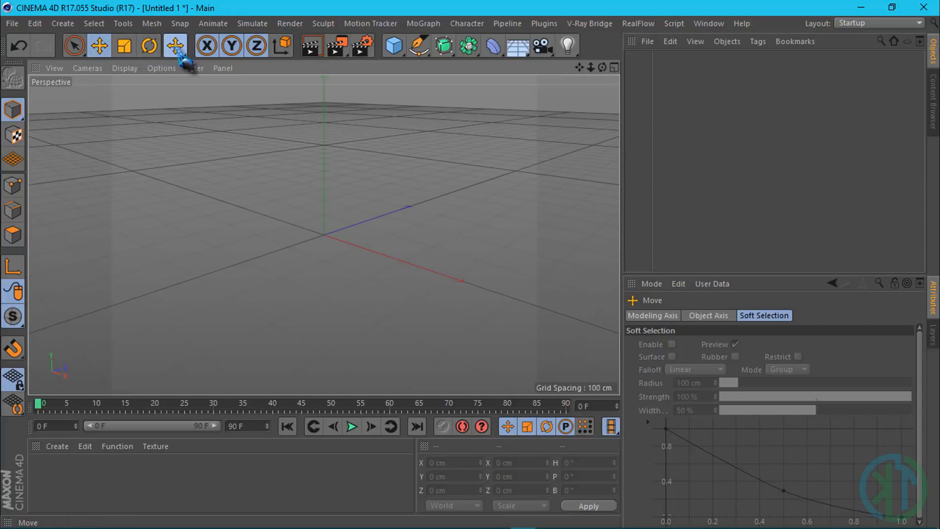
pyautogui.click(174, 45)
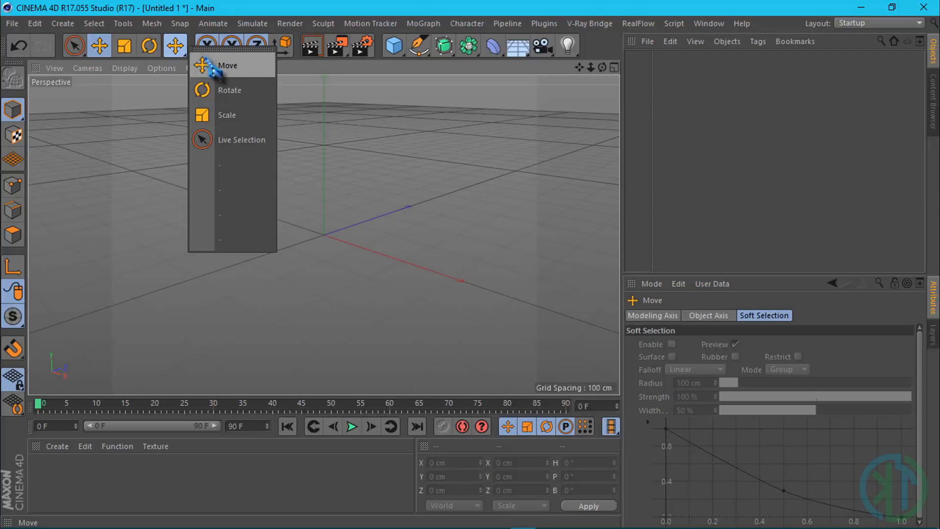
pyautogui.click(227, 65)
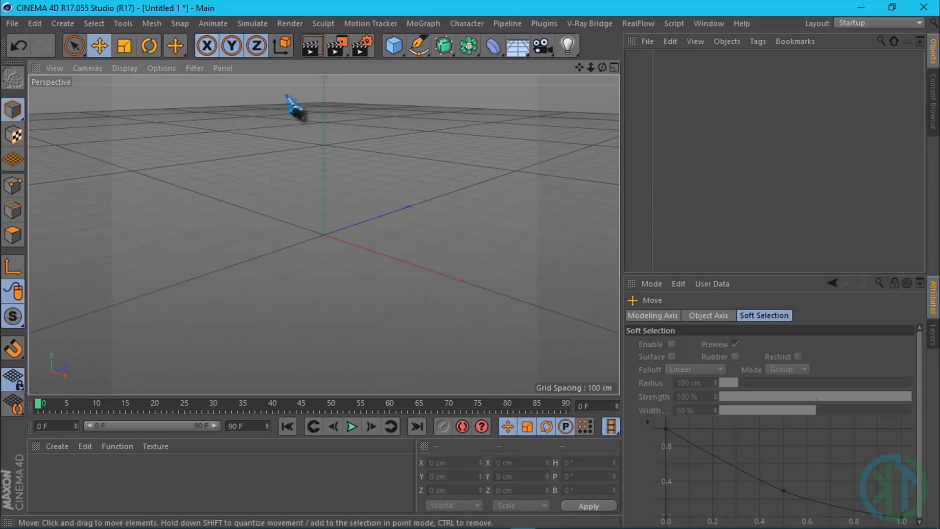
pyautogui.moveTo(393, 45)
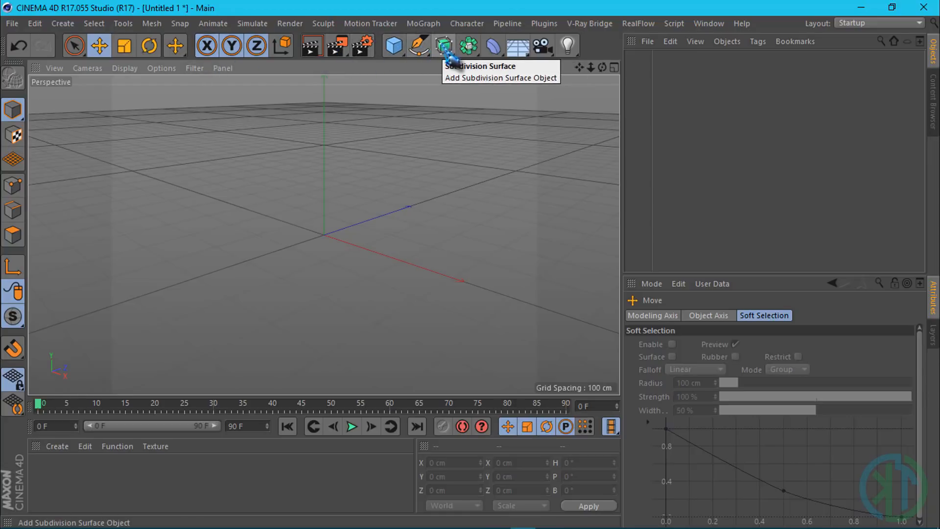
pyautogui.moveTo(492, 46)
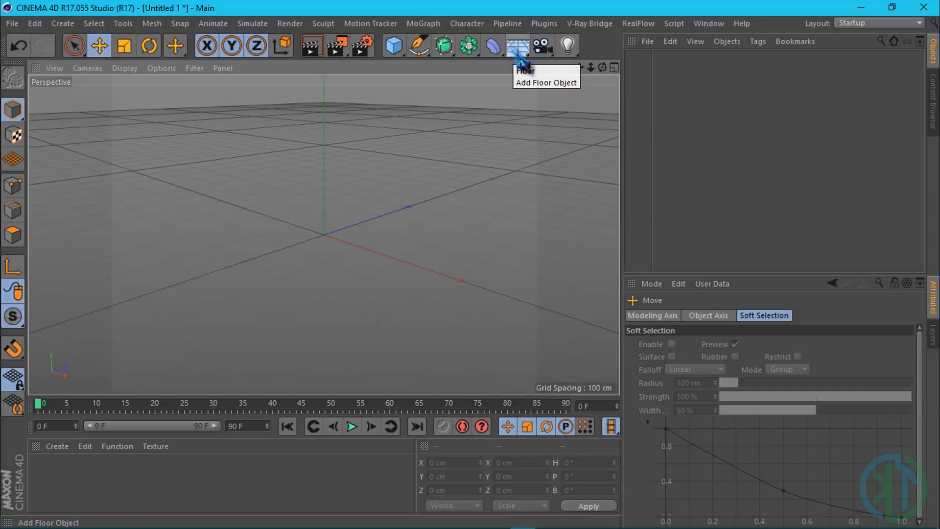
# - Browse the light and generator toolbar palettes, then shut the floating generator palette
pyautogui.click(517, 45)
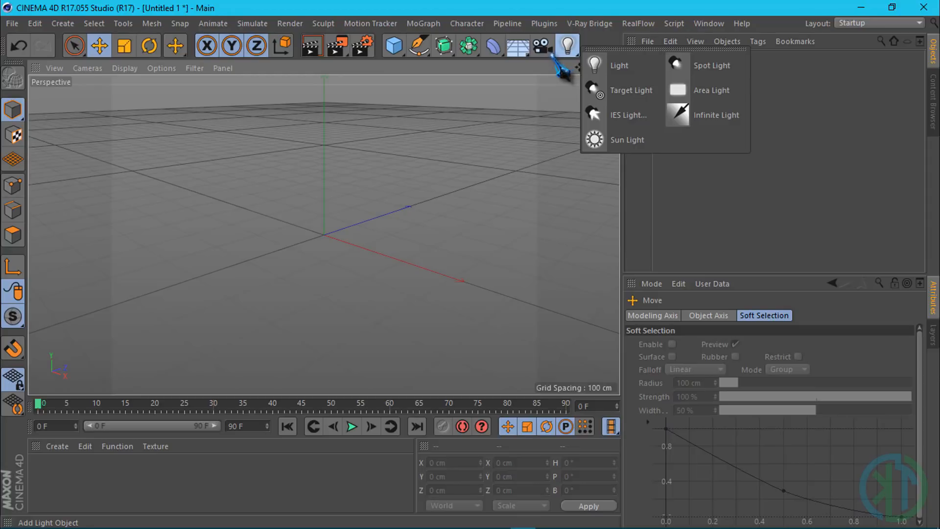
pyautogui.click(540, 46)
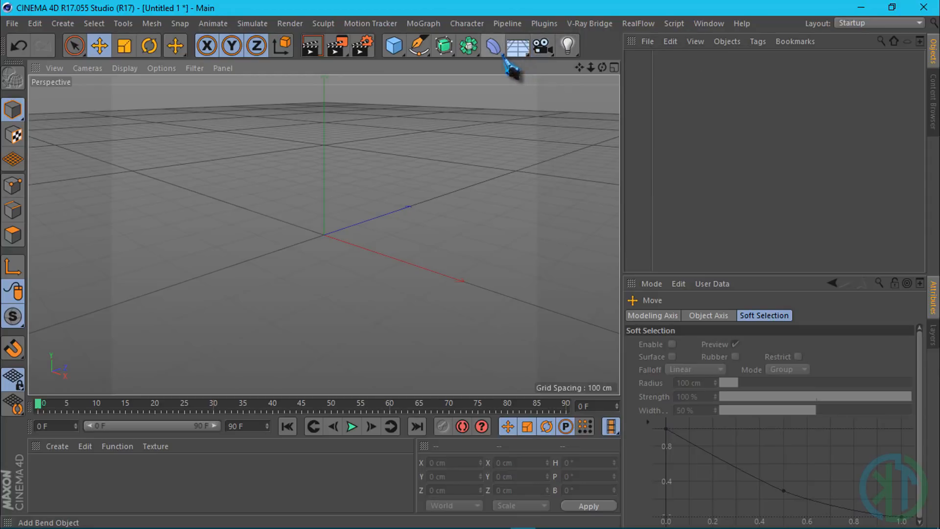
pyautogui.click(491, 45)
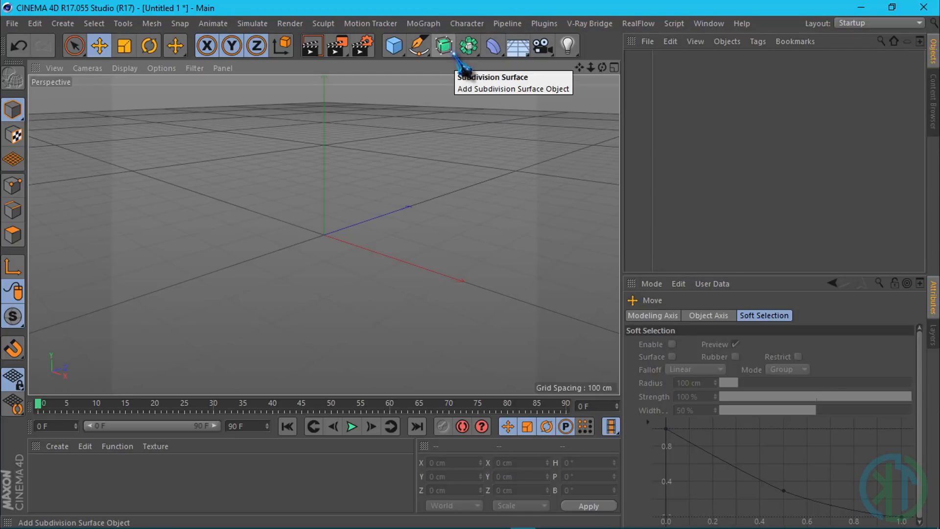
pyautogui.click(467, 45)
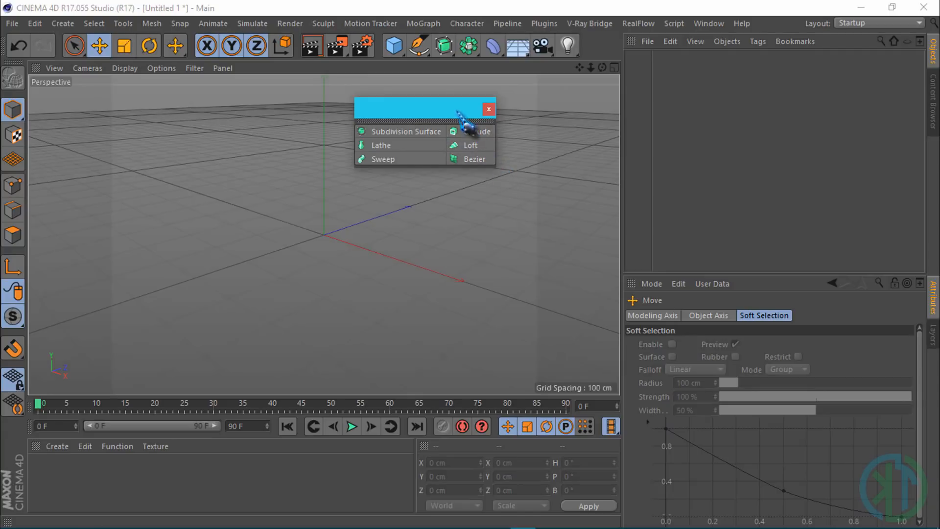
pyautogui.moveTo(426, 107); pyautogui.dragTo(754, 67)
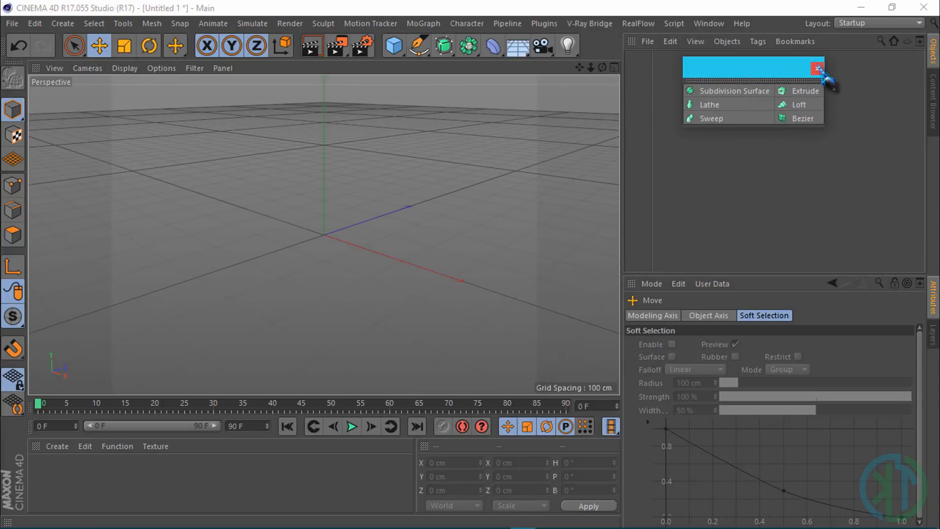
pyautogui.click(817, 68)
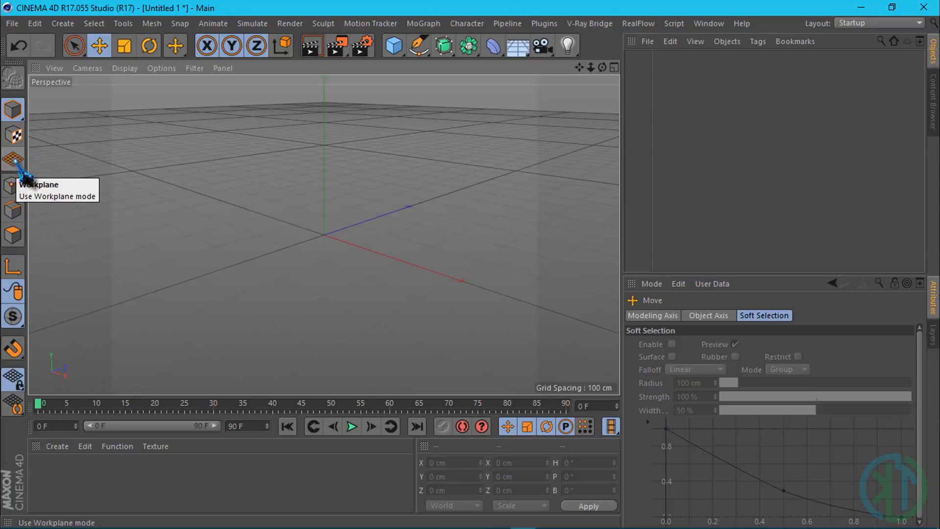
pyautogui.moveTo(13, 185)
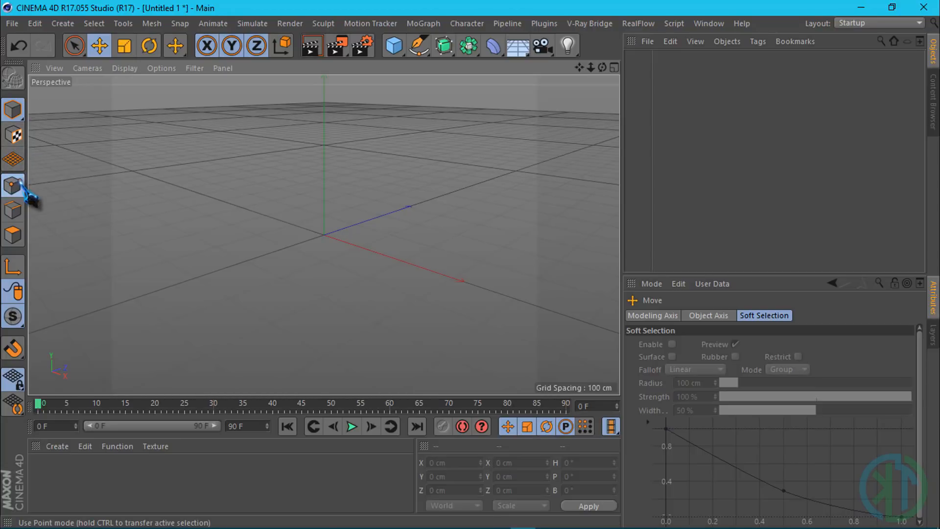
pyautogui.moveTo(13, 235)
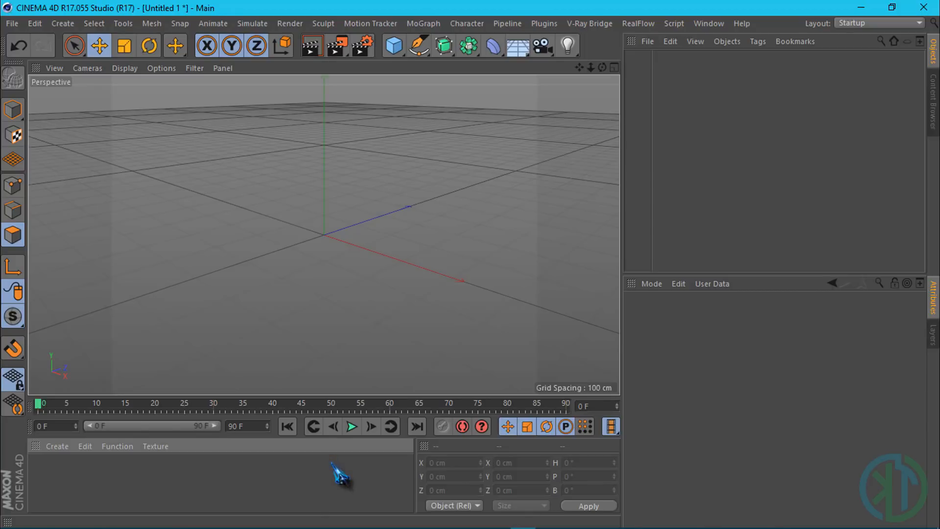
pyautogui.moveTo(339, 474)
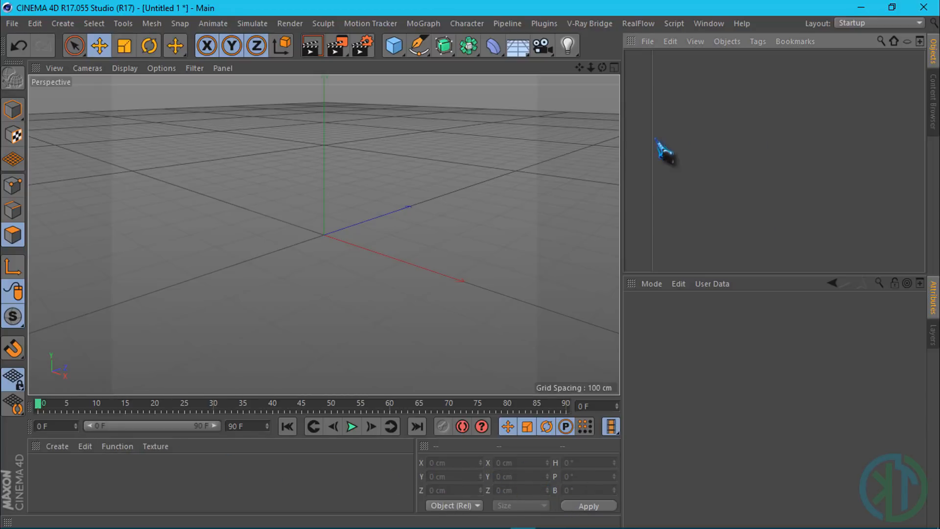
# - Use the Add Cube toolbar icon twice to create Cube and Cube.1
pyautogui.click(393, 46)
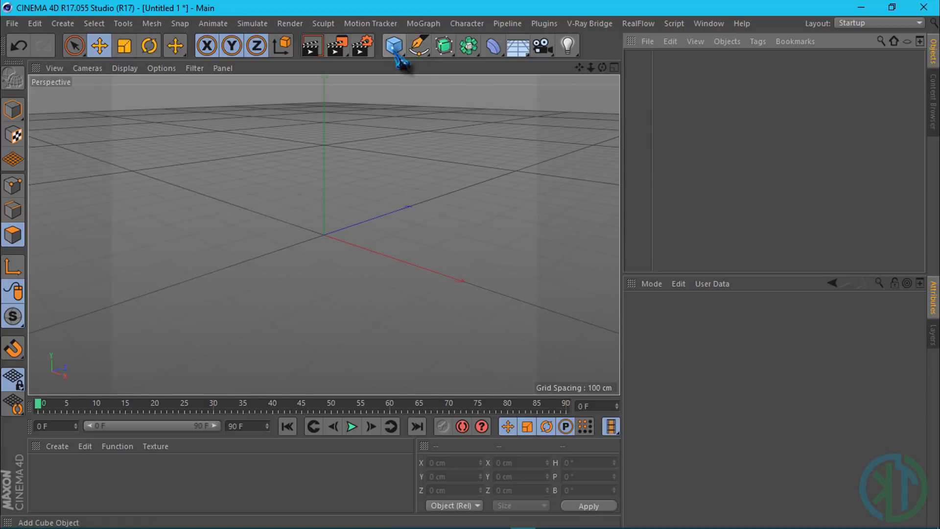
pyautogui.moveTo(393, 46)
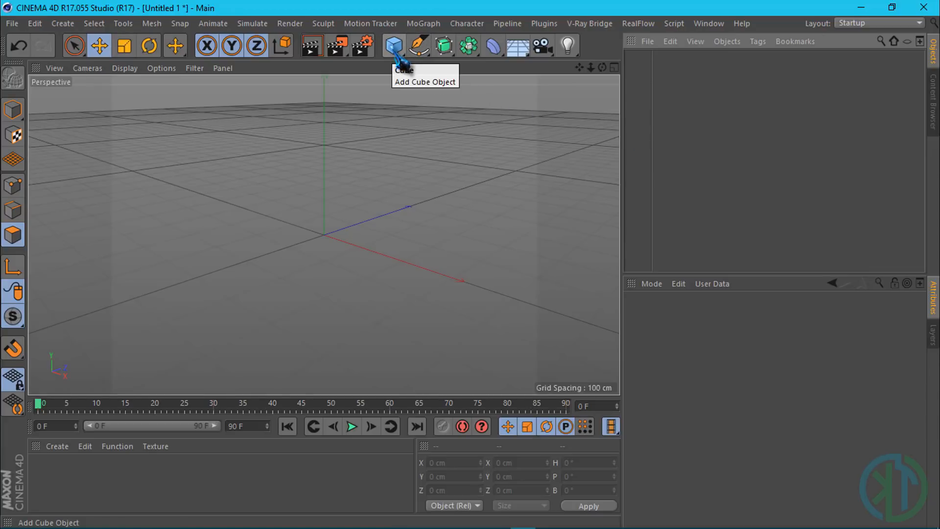
pyautogui.click(393, 45)
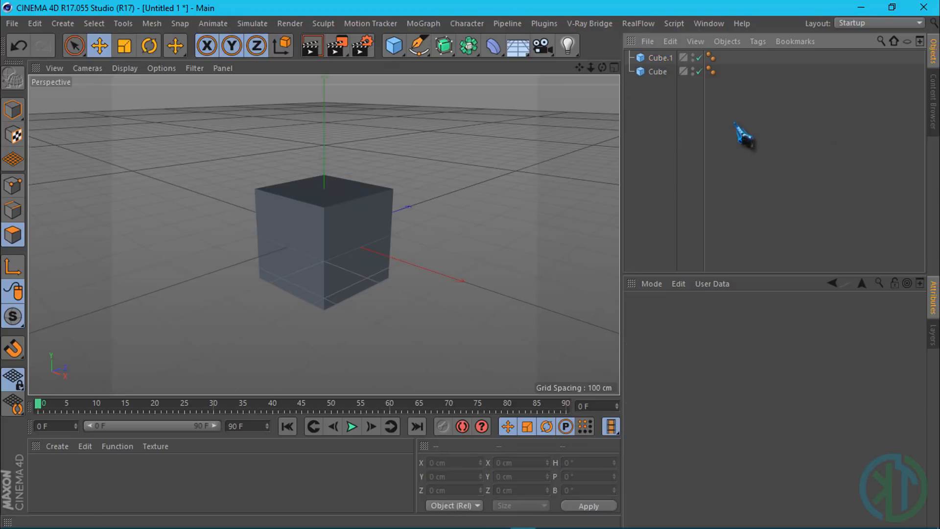
pyautogui.moveTo(752, 336)
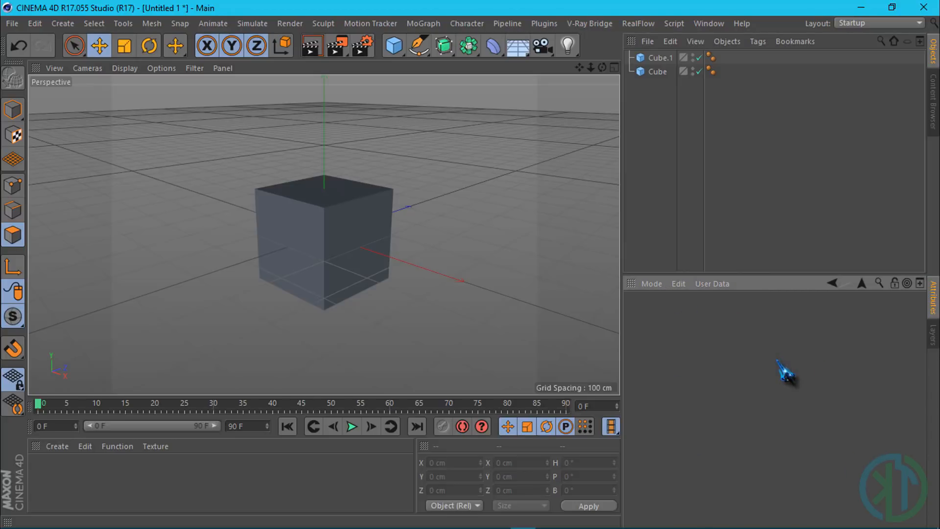
# - View Cube.1's Basic properties, then Cube's coordinates: position and rotation 0, scale 1
pyautogui.click(660, 58)
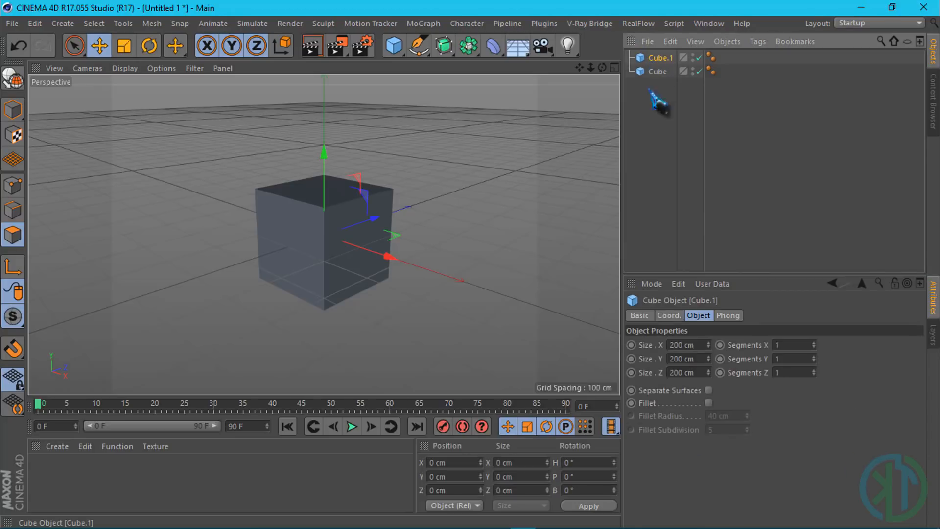
pyautogui.moveTo(678, 336)
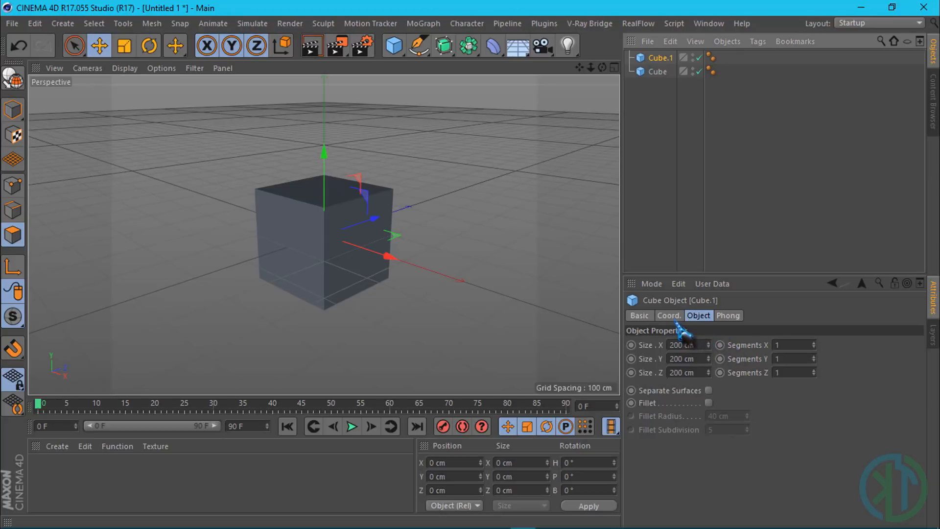
pyautogui.click(638, 315)
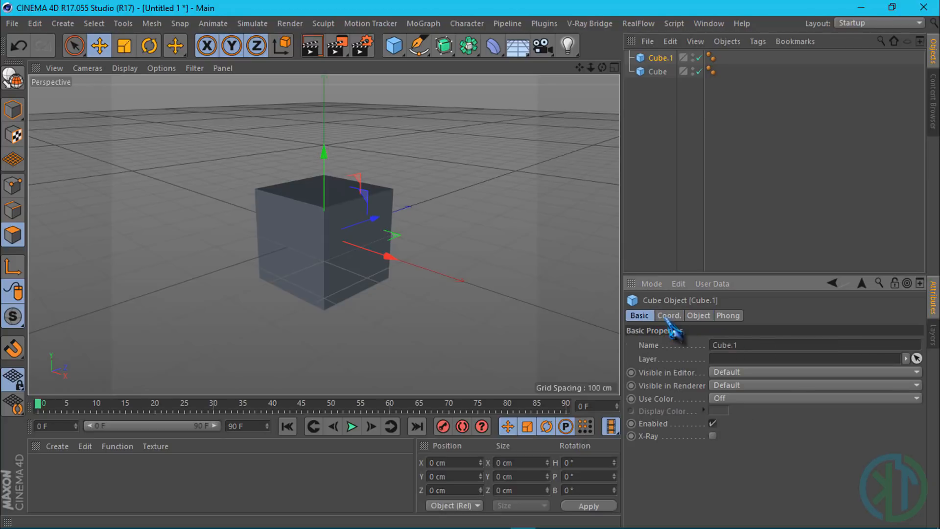
pyautogui.click(657, 72)
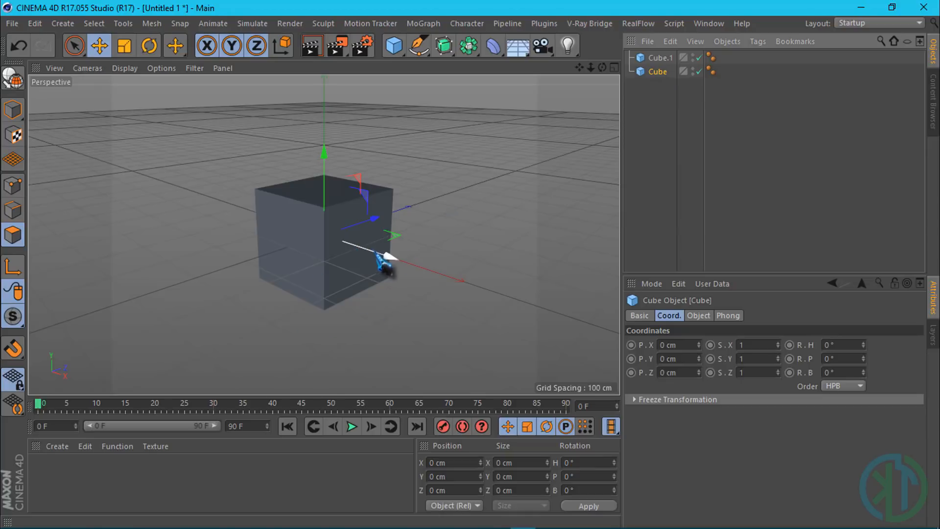
# - Drag the Cube along X and Y to about X 250, Y 52 cm
pyautogui.moveTo(386, 261); pyautogui.dragTo(438, 279)
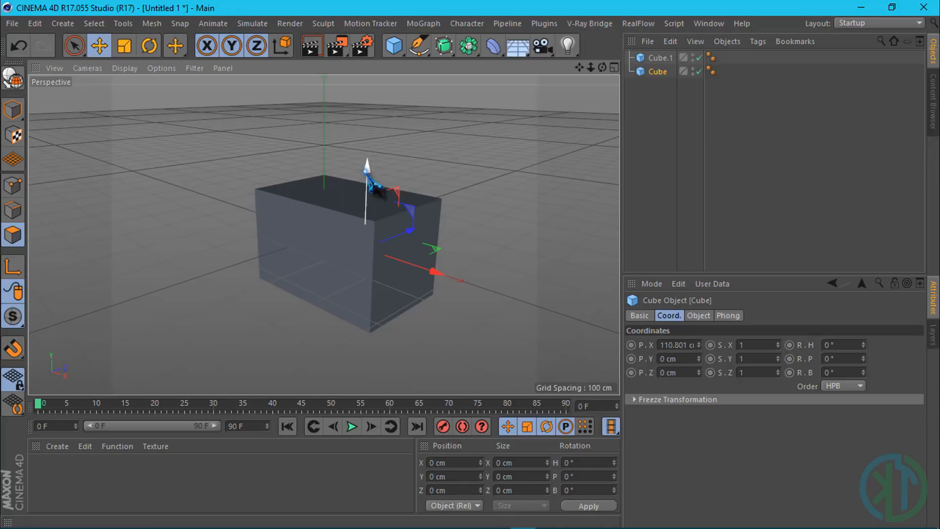
pyautogui.moveTo(366, 186); pyautogui.dragTo(366, 126)
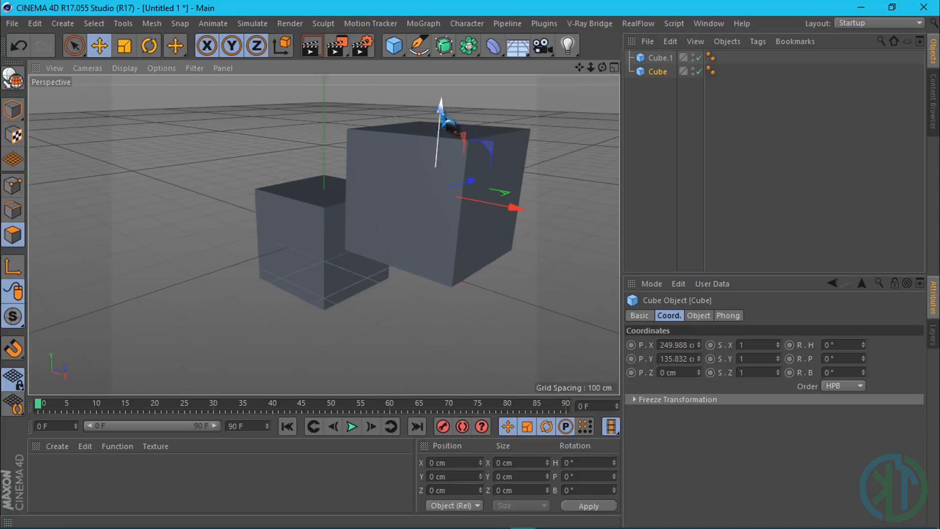
pyautogui.moveTo(441, 108); pyautogui.dragTo(435, 162)
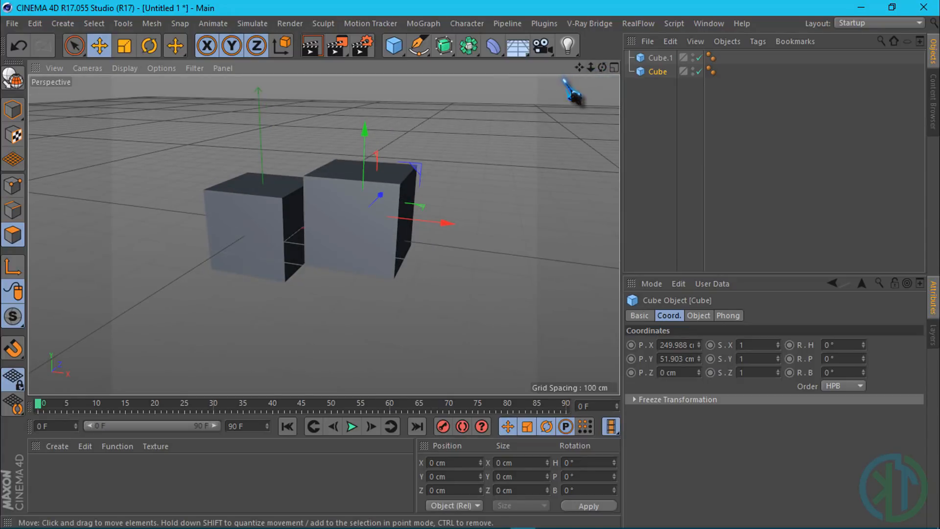
pyautogui.moveTo(486, 192)
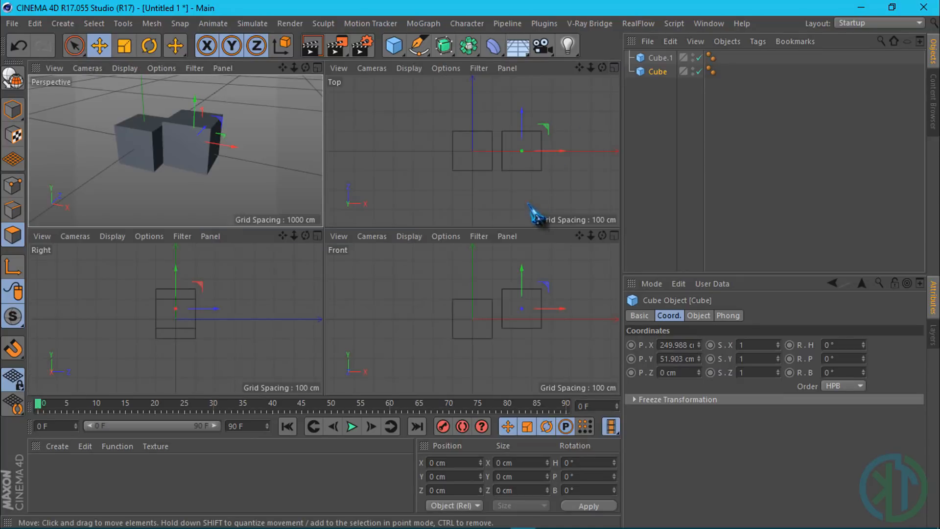
pyautogui.moveTo(417, 339)
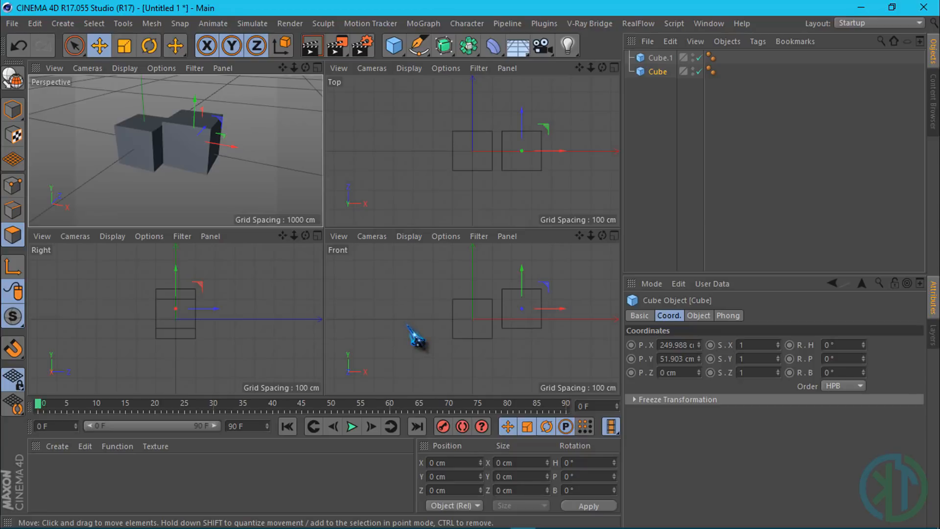
pyautogui.moveTo(224, 195)
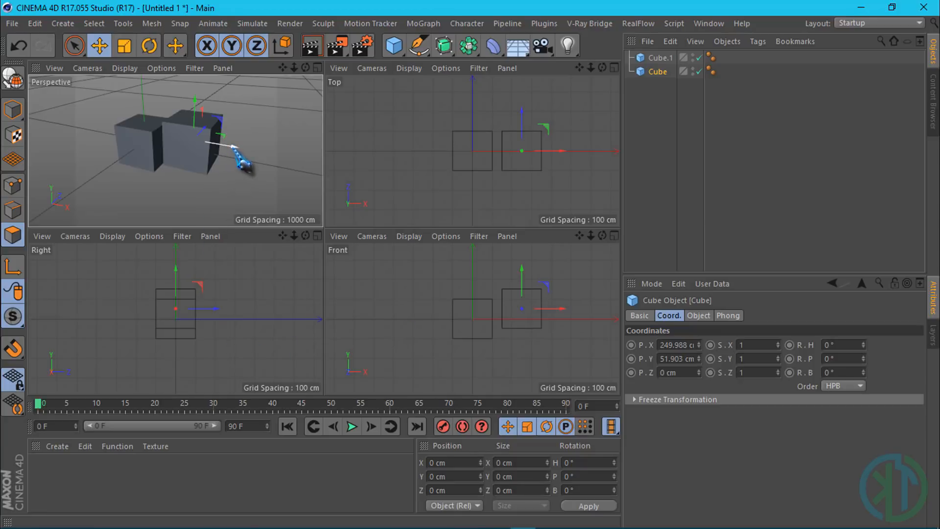
# - Nudge Cube along X and lower it, ending near X 267, Y 24 cm
pyautogui.moveTo(207, 144); pyautogui.dragTo(270, 150)
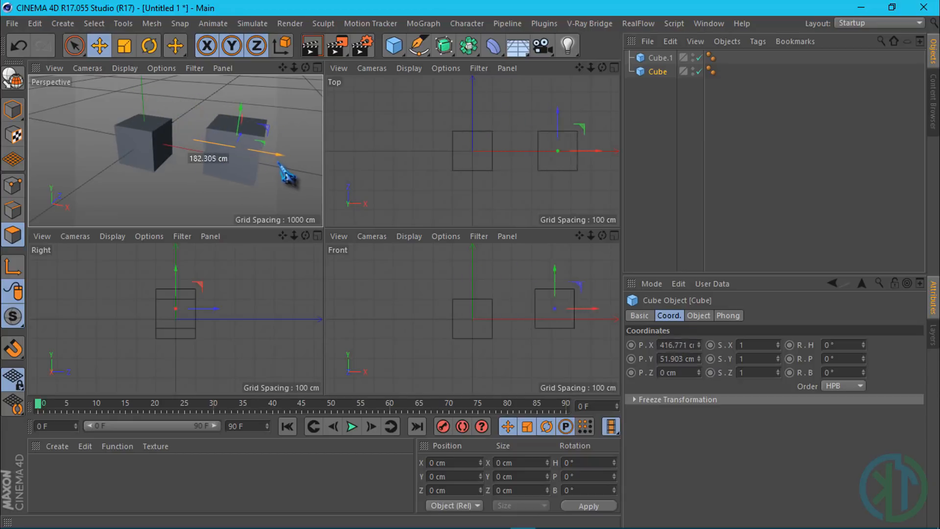
pyautogui.moveTo(282, 174); pyautogui.dragTo(235, 150)
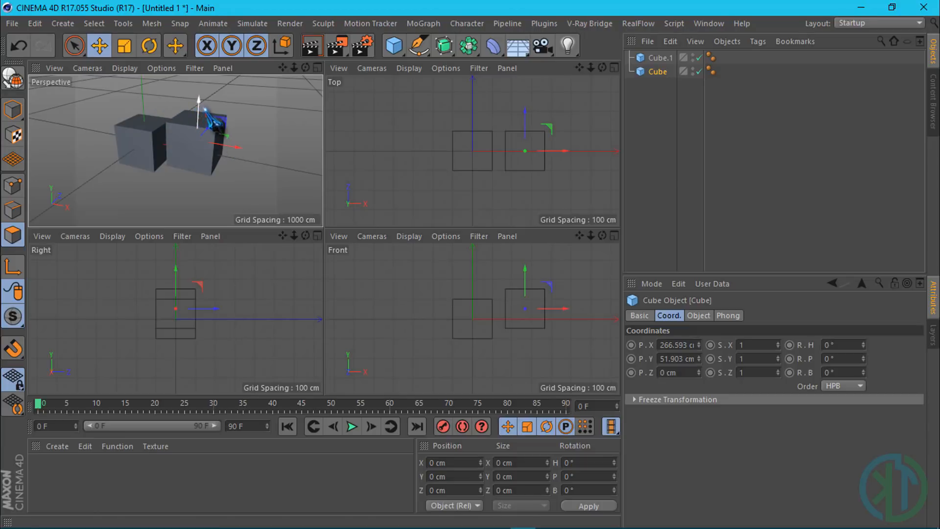
pyautogui.moveTo(198, 99); pyautogui.dragTo(222, 138)
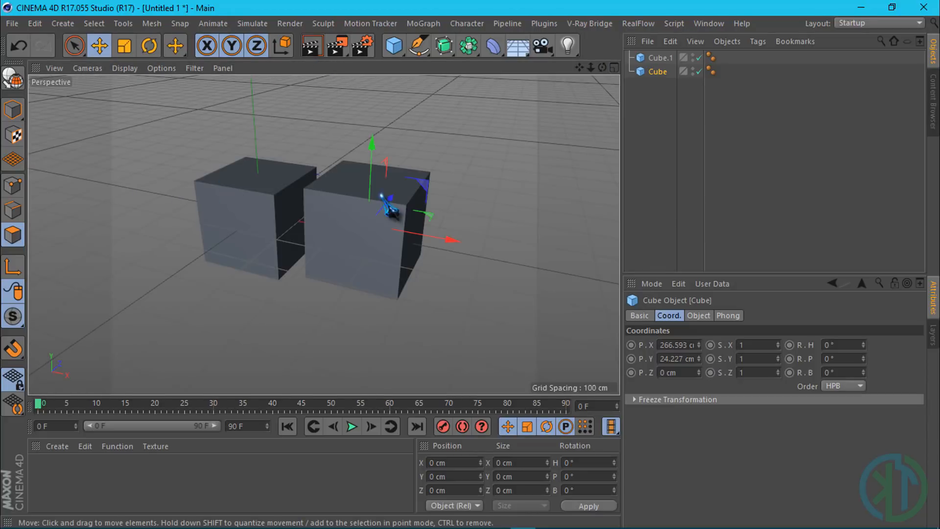
pyautogui.moveTo(471, 198)
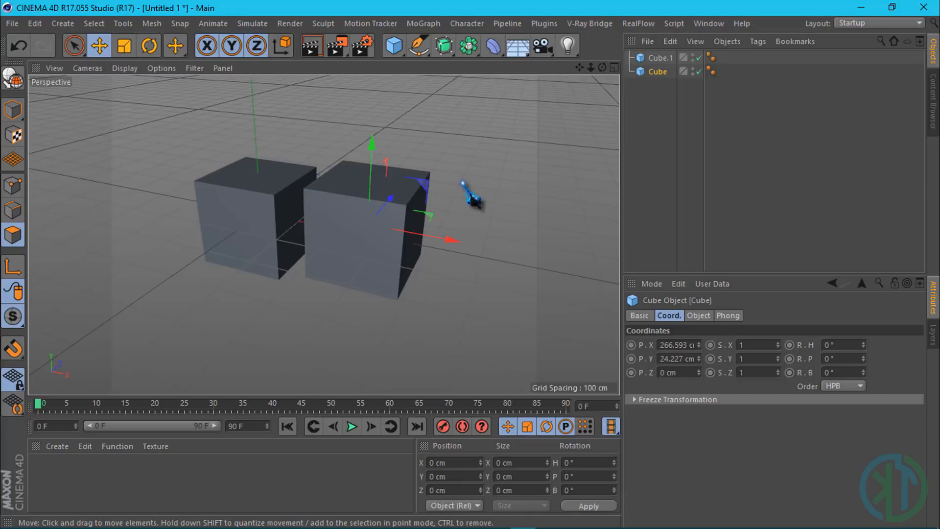
pyautogui.moveTo(302, 150)
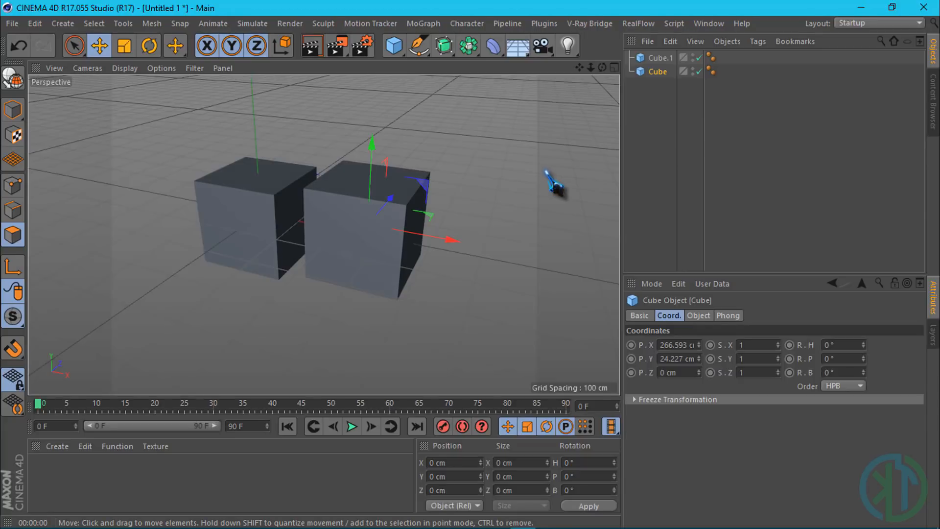
pyautogui.moveTo(794, 141)
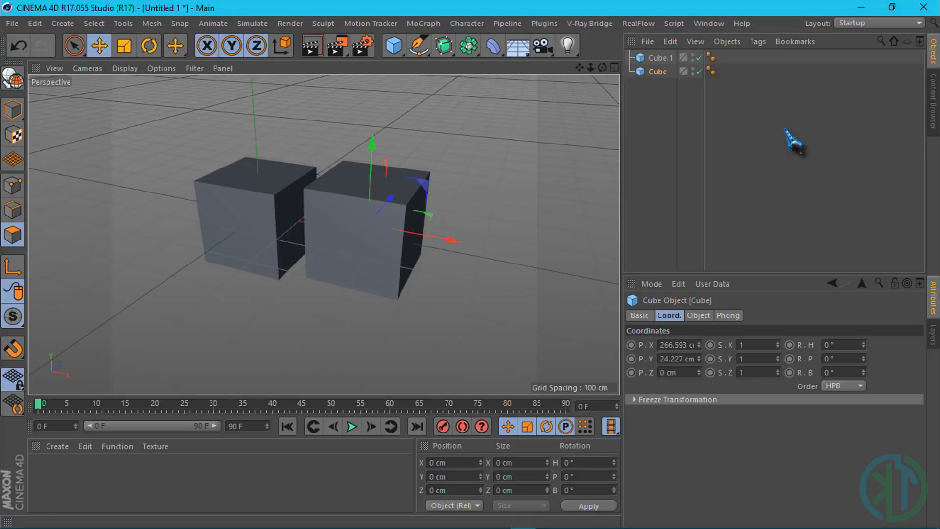
pyautogui.moveTo(882, 36)
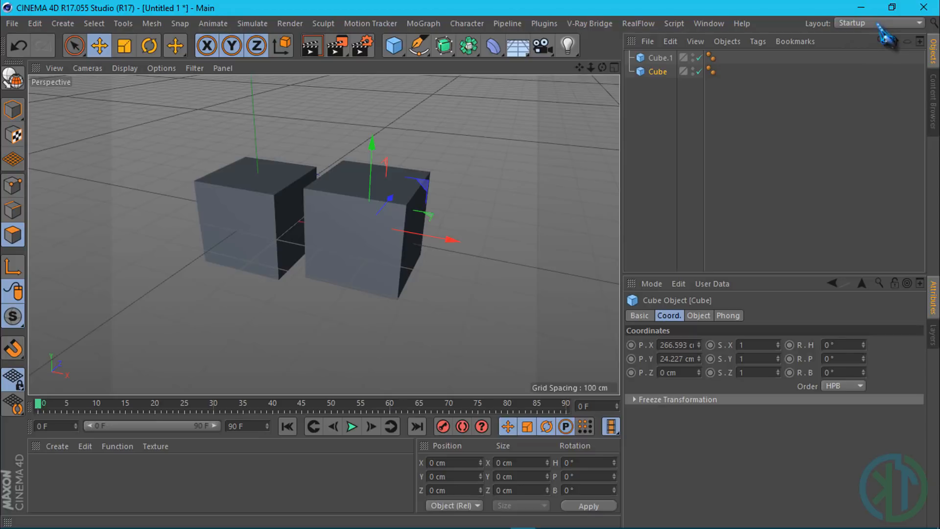
# - Switch through the Animation, Modeling and MotionTracking layouts, then reopen the layout list
pyautogui.click(879, 23)
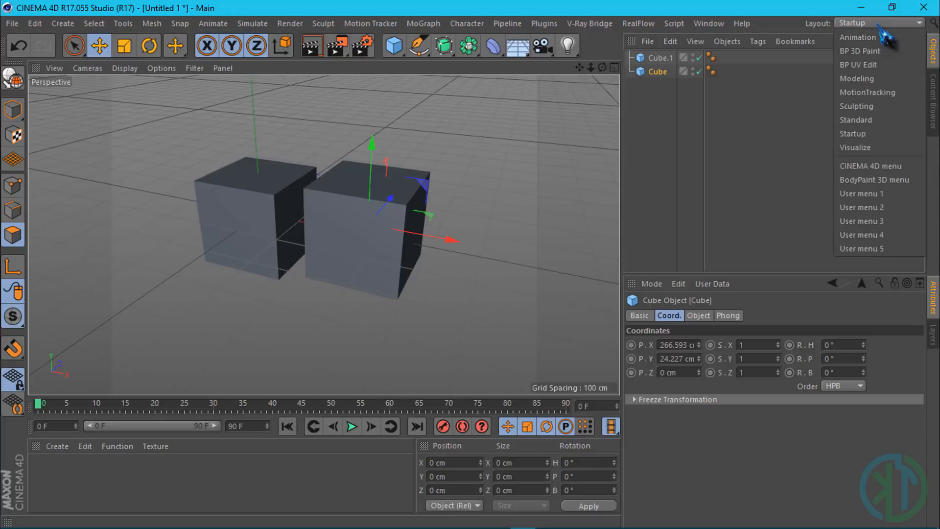
pyautogui.click(858, 36)
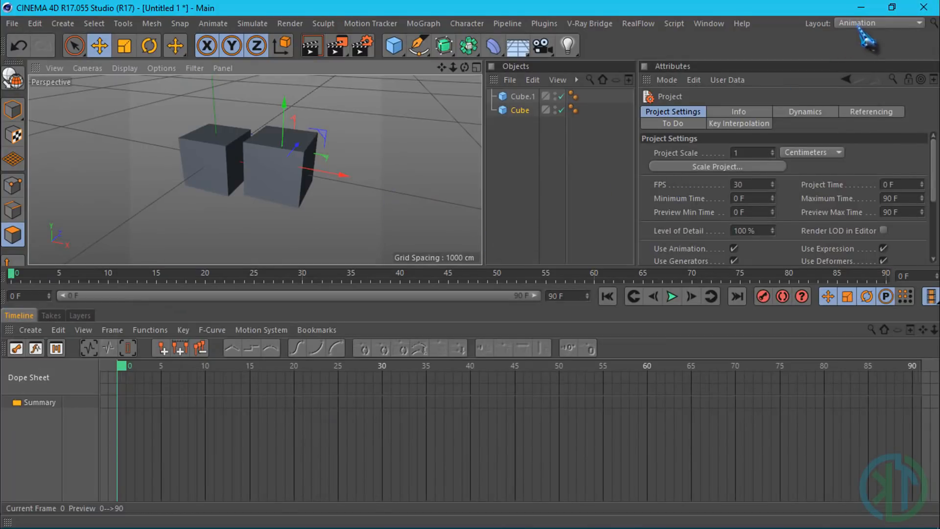
pyautogui.click(879, 23)
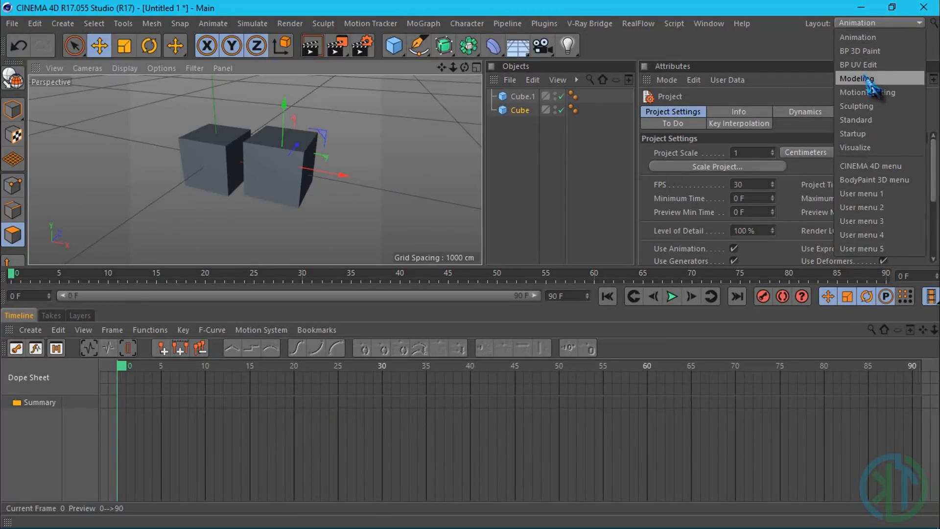
pyautogui.click(858, 78)
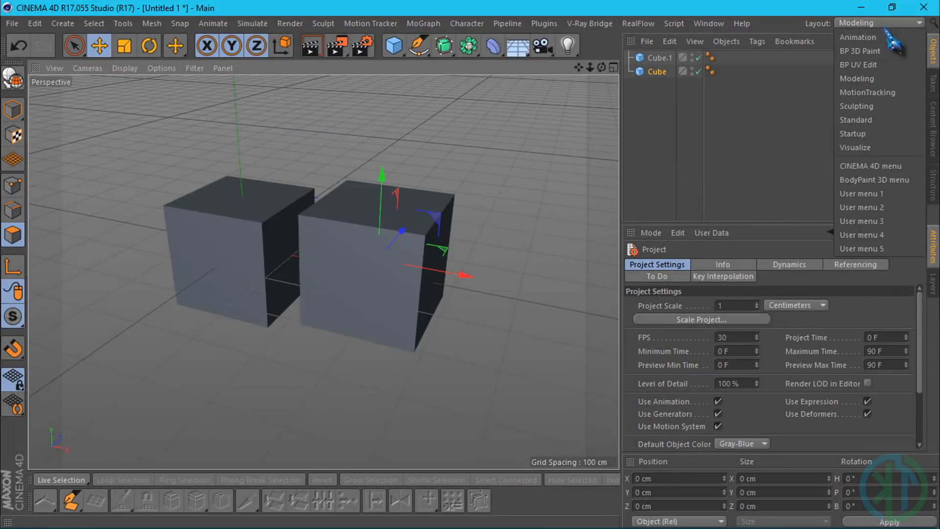
pyautogui.click(868, 93)
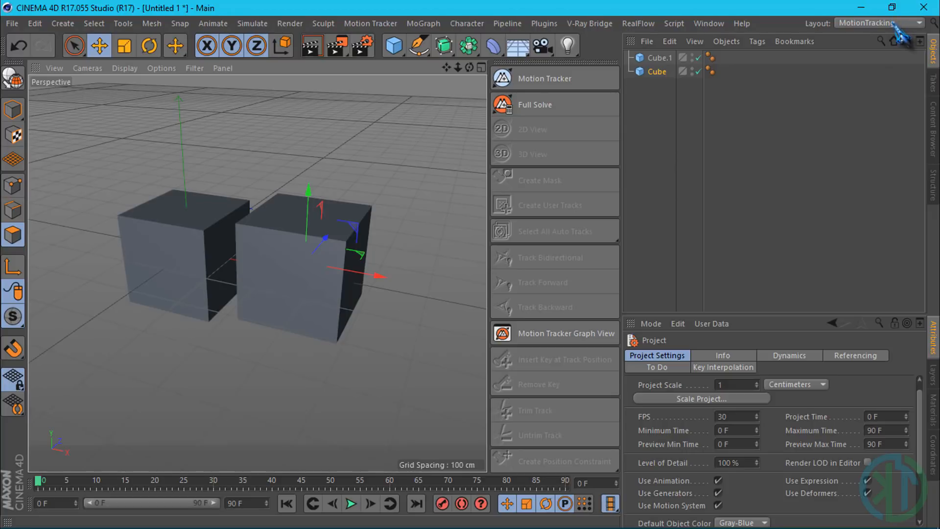
pyautogui.click(877, 23)
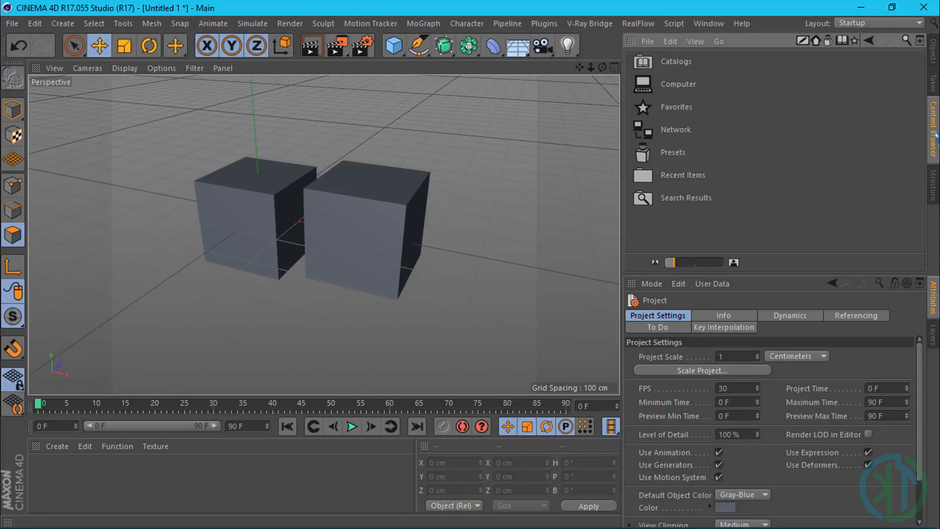
pyautogui.moveTo(870, 117)
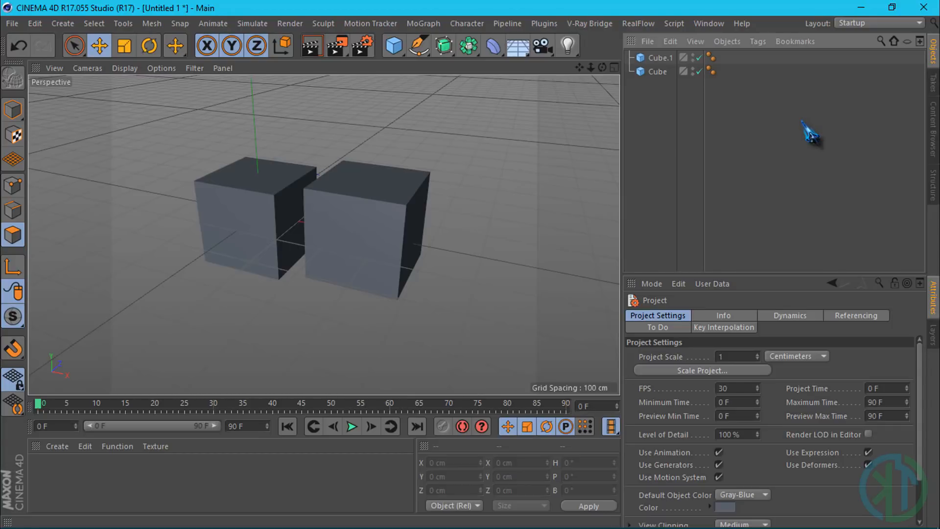
pyautogui.moveTo(808, 135)
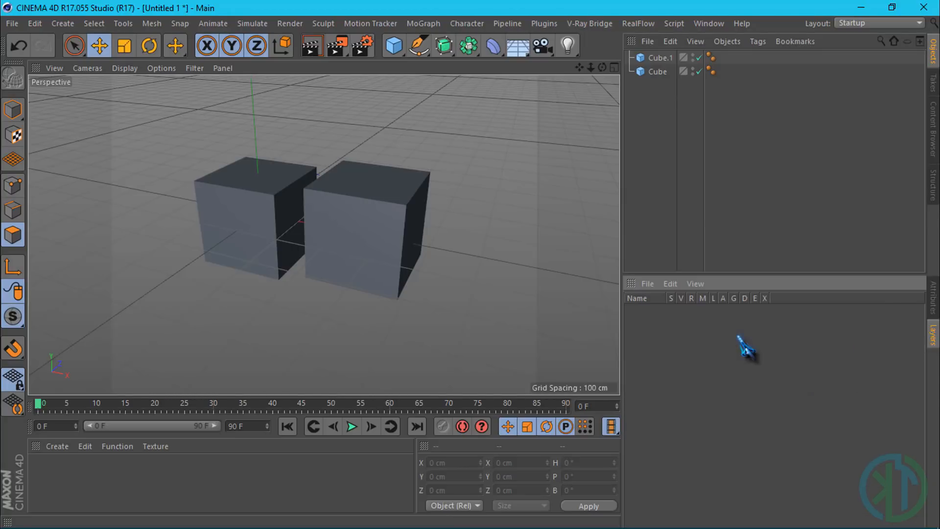
pyautogui.moveTo(683, 345)
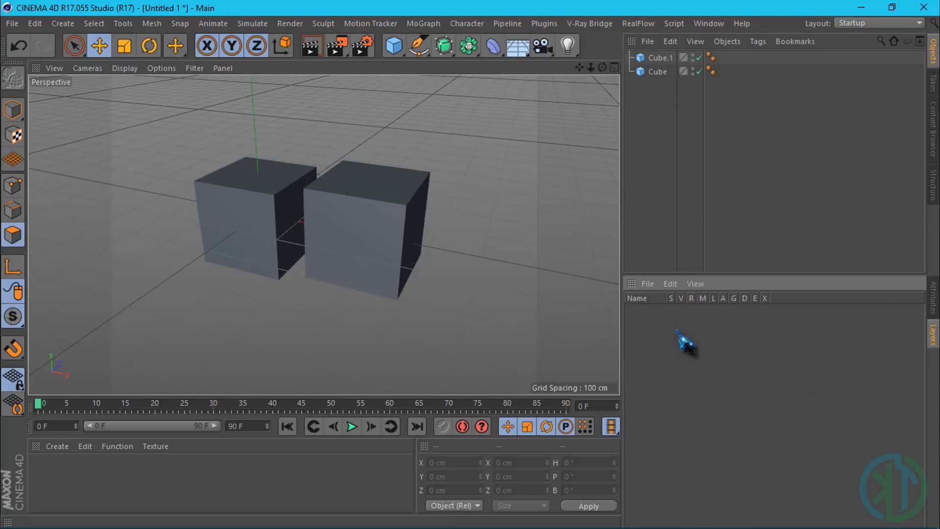
# - Create a new layer named Layer in the Layer Manager
pyautogui.click(648, 283)
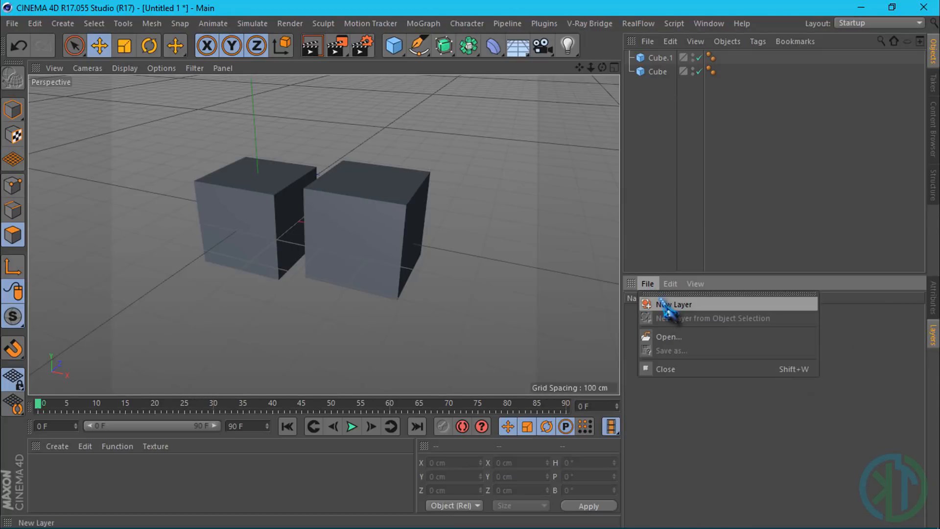
pyautogui.click(674, 304)
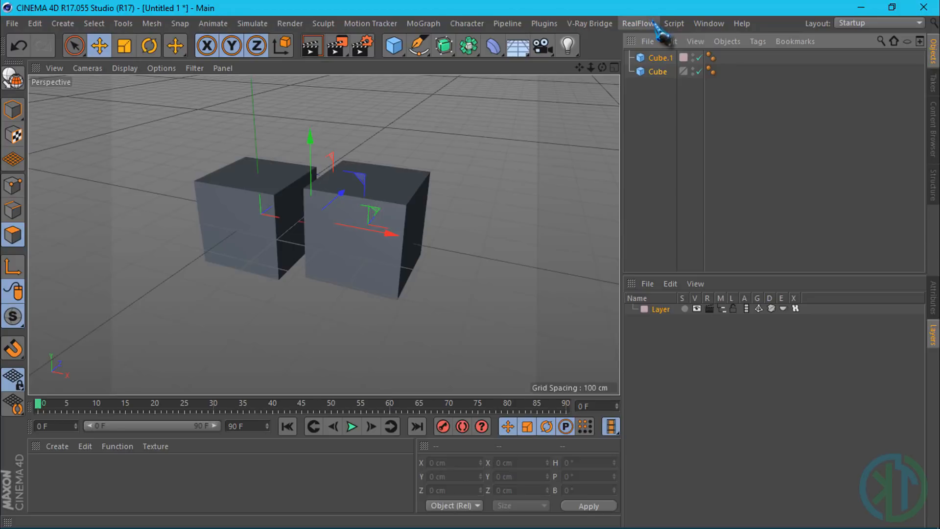
pyautogui.moveTo(659, 36)
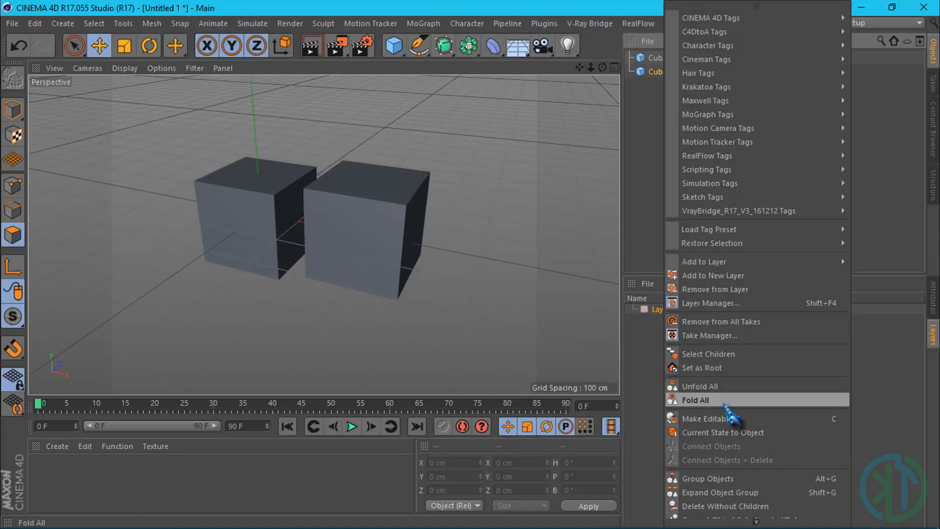
pyautogui.moveTo(719, 354)
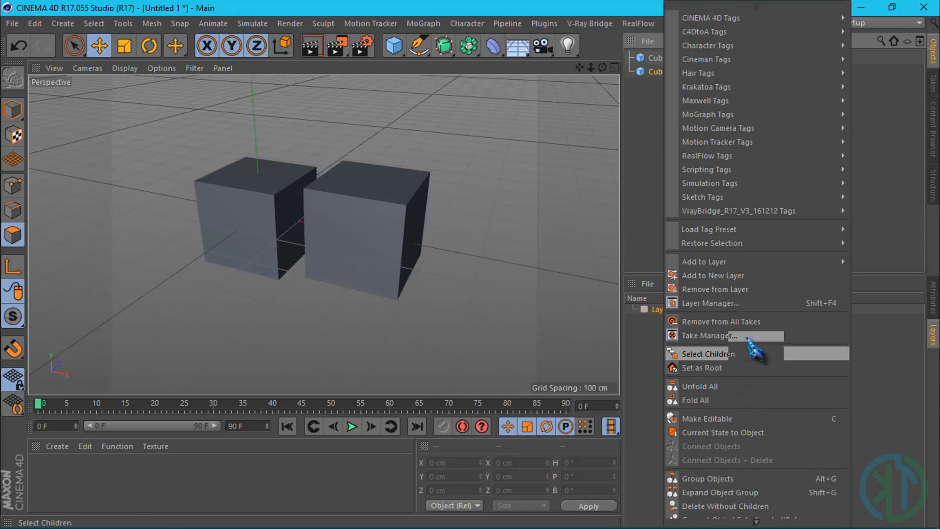
pyautogui.moveTo(774, 270)
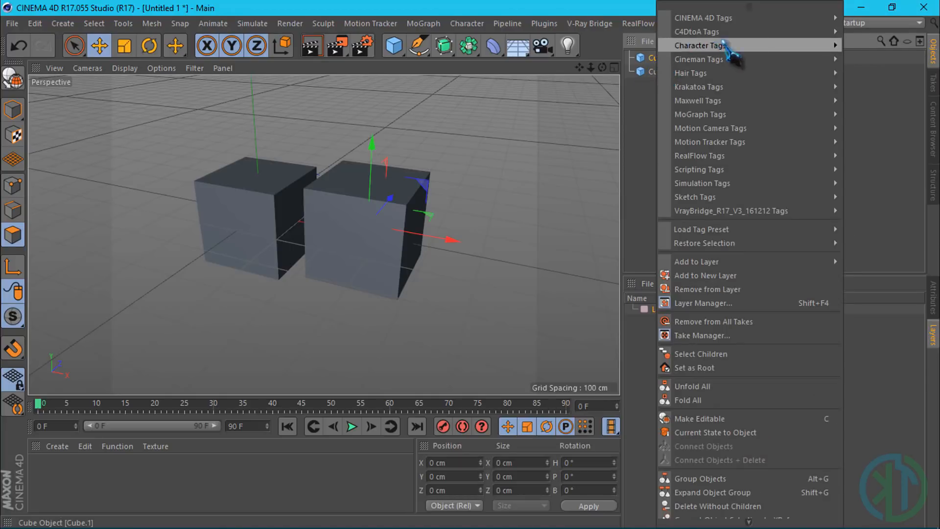
pyautogui.moveTo(700, 335)
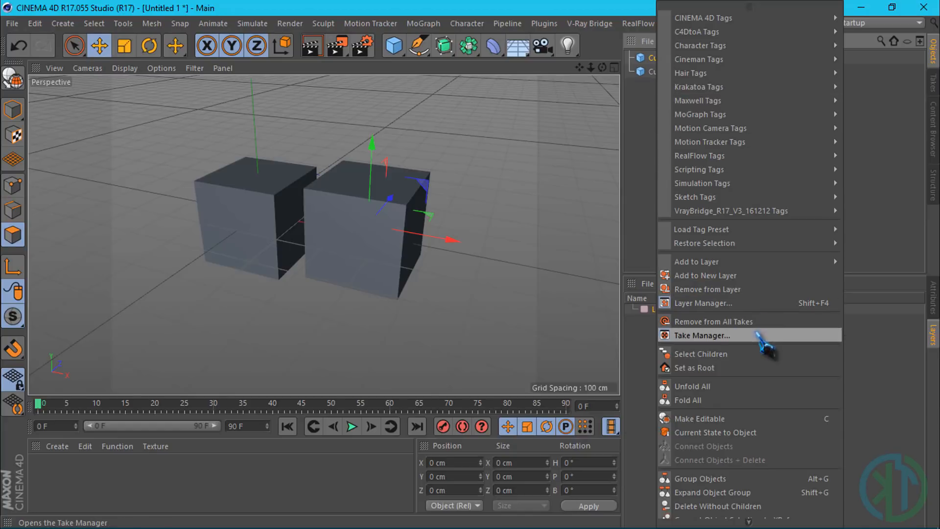
pyautogui.moveTo(645, 162)
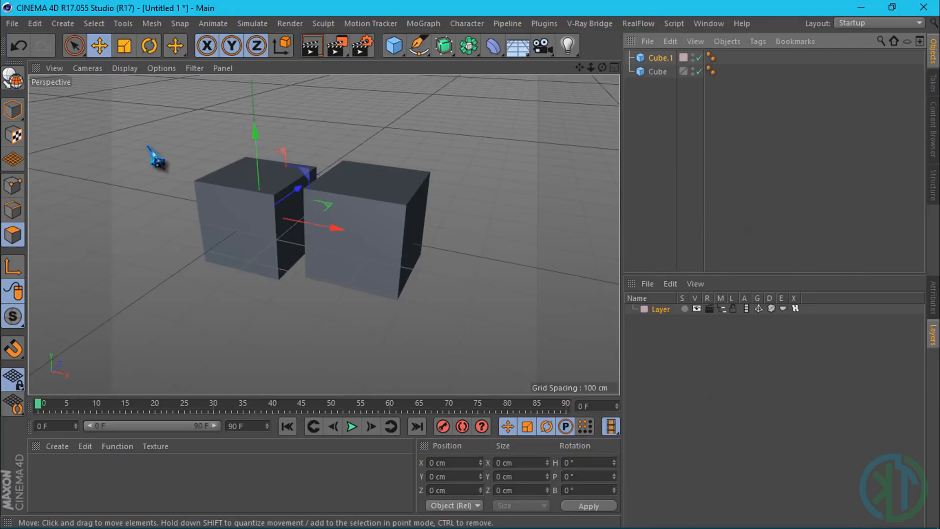
pyautogui.moveTo(350, 426)
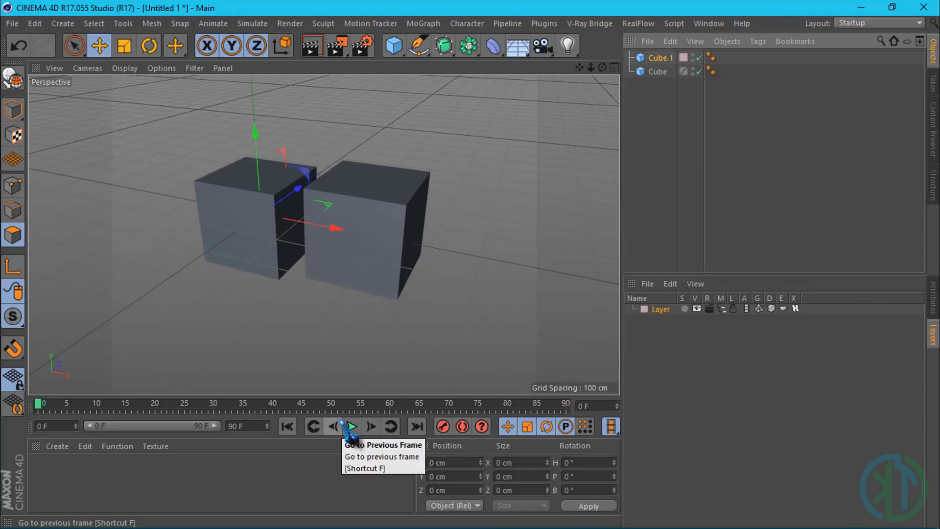